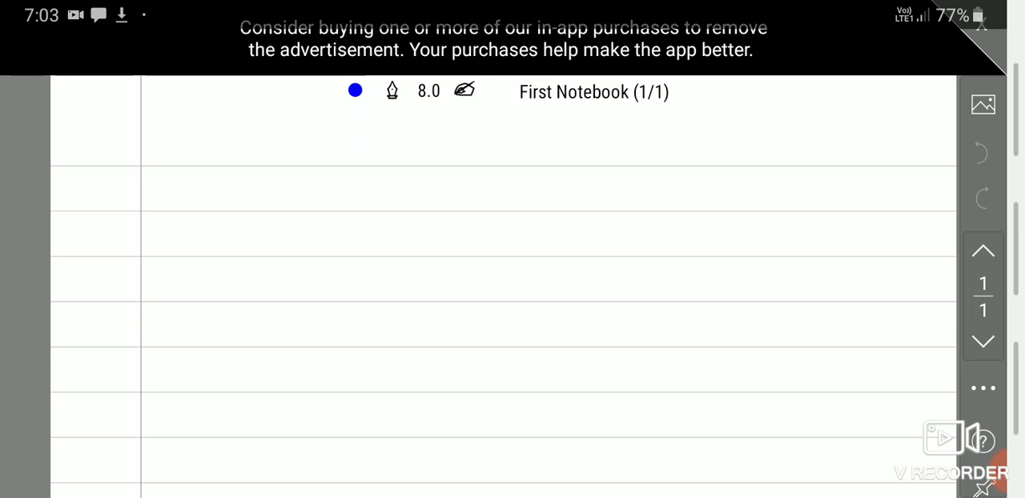
- Make a small blue ink mark near the top of the blank lined page
left_click_drag(681, 134, 673, 156)
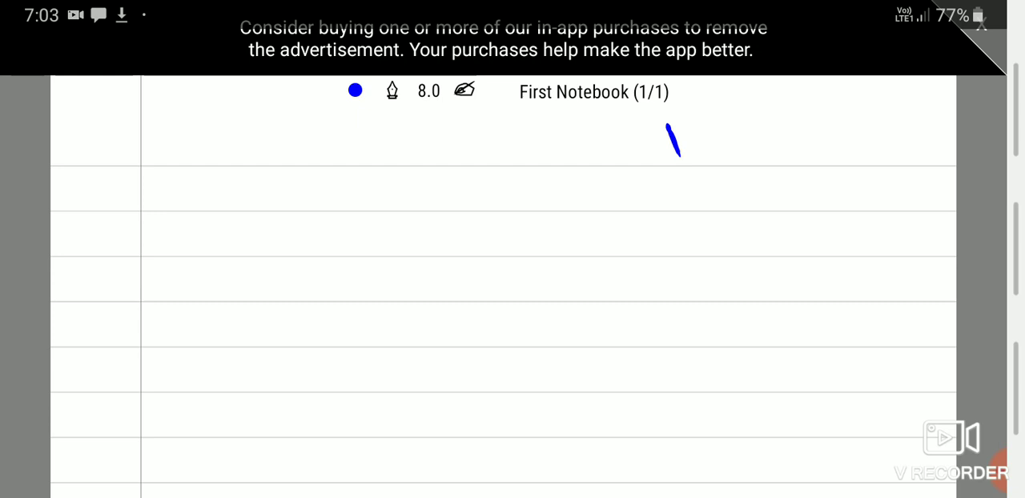
- Write the heading 'Lease' in blue at top left and underline it twice
left_click_drag(116, 109, 148, 160)
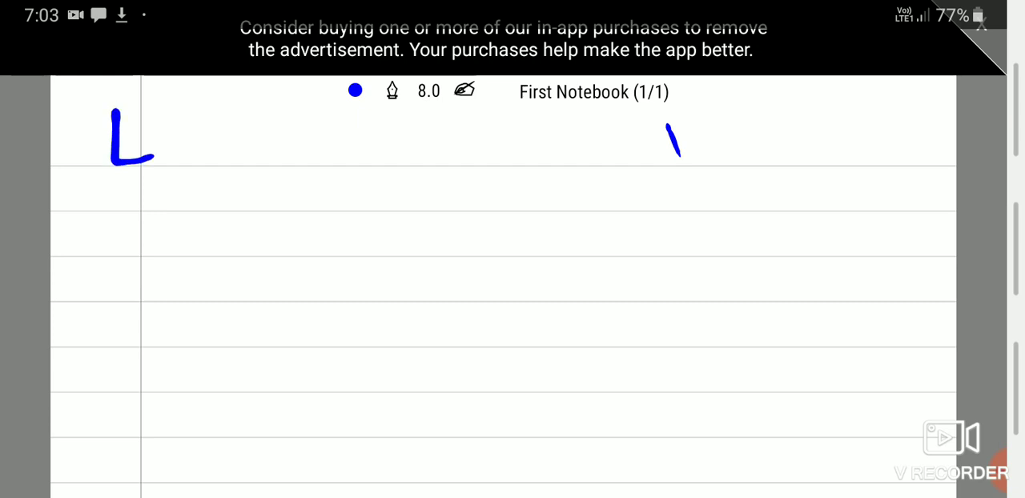
left_click_drag(157, 121, 249, 168)
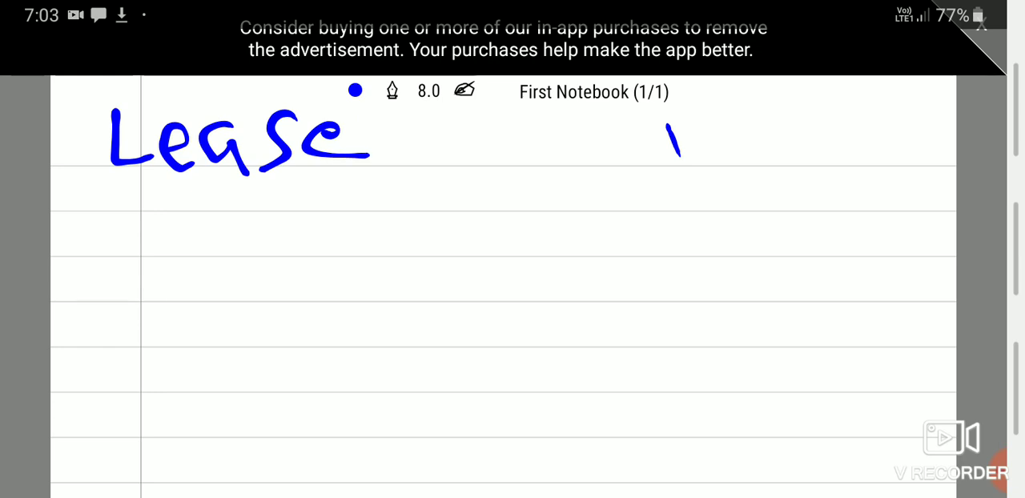
left_click_drag(96, 176, 353, 184)
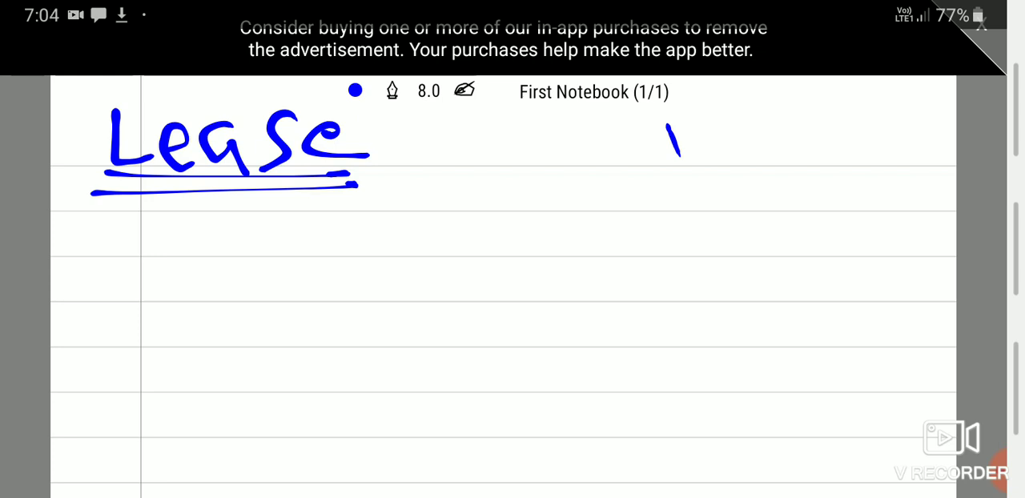
left_click_drag(431, 194, 429, 203)
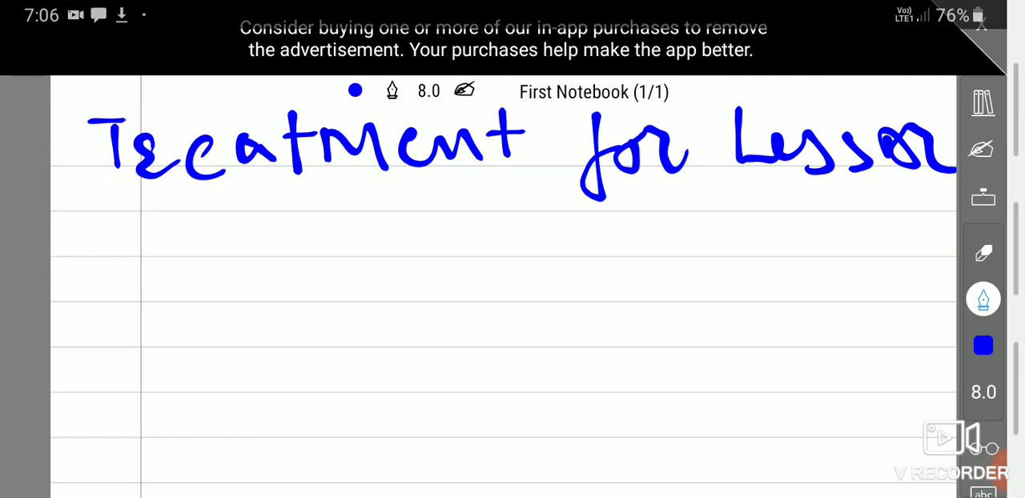
- Write 'SAME' under 'Treatment for Lessor', underline it and add a tick mark
left_click_drag(189, 256, 336, 365)
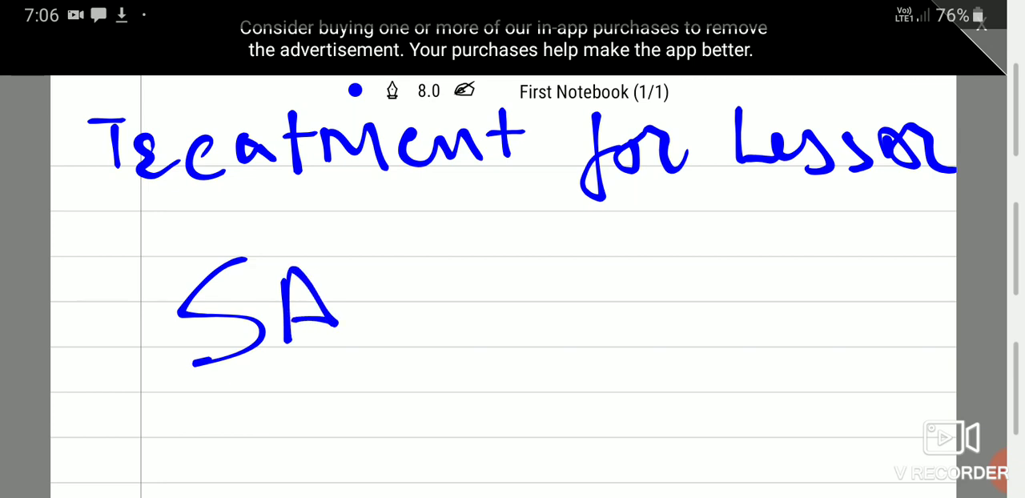
left_click_drag(344, 249, 461, 329)
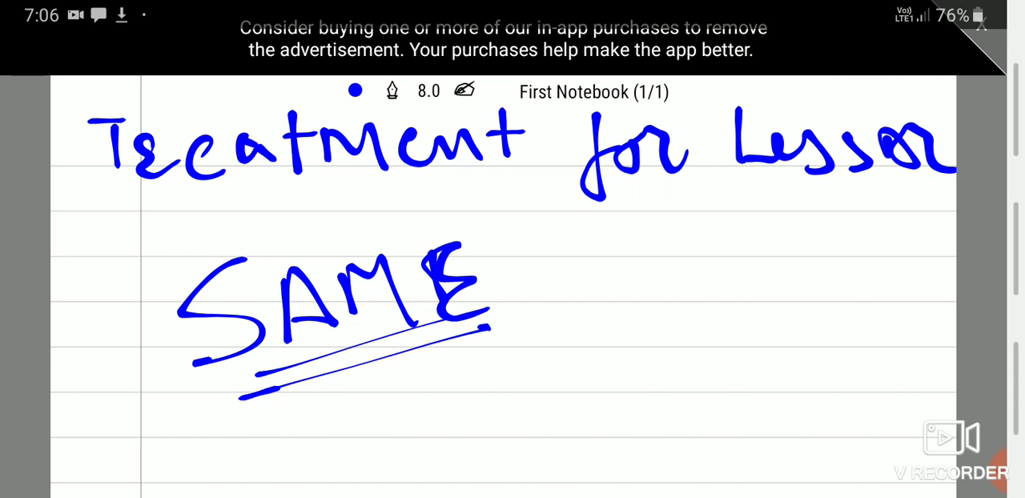
left_click_drag(575, 276, 676, 196)
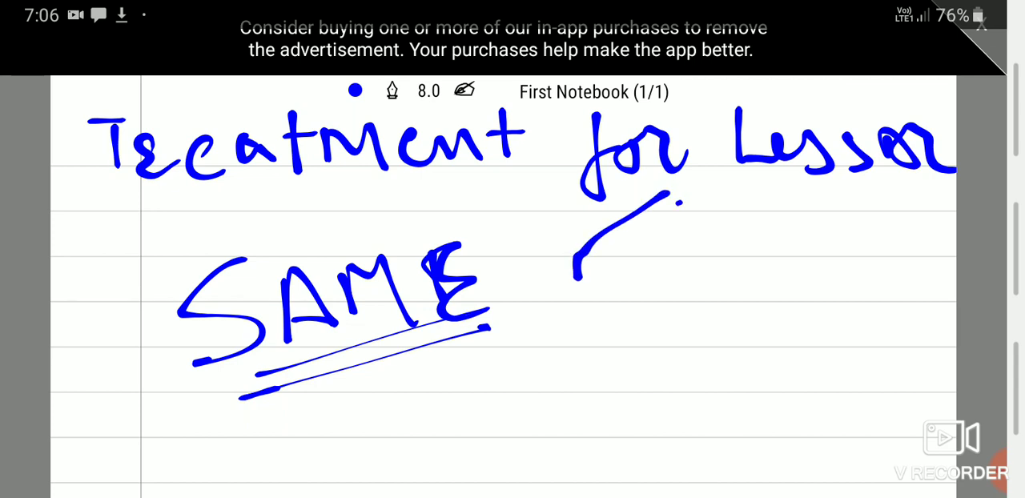
left_click_drag(576, 272, 818, 296)
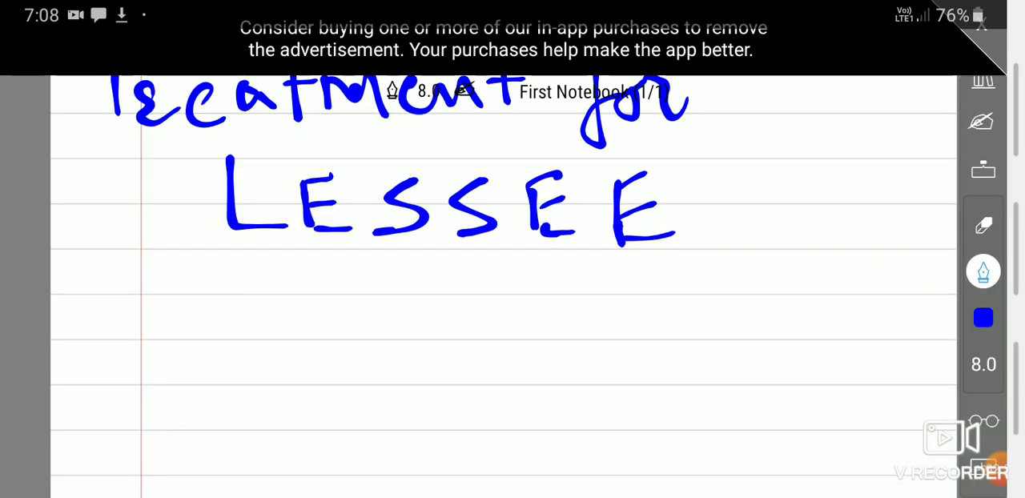
- Under LESSEE write 17 branching into OL and FL, with OL leading to P&L
left_click(951, 439)
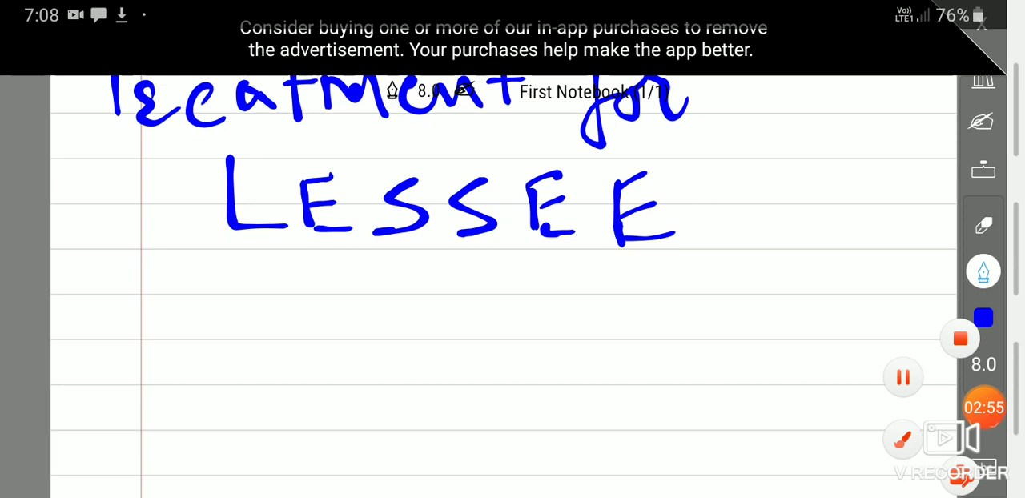
left_click_drag(207, 303, 275, 243)
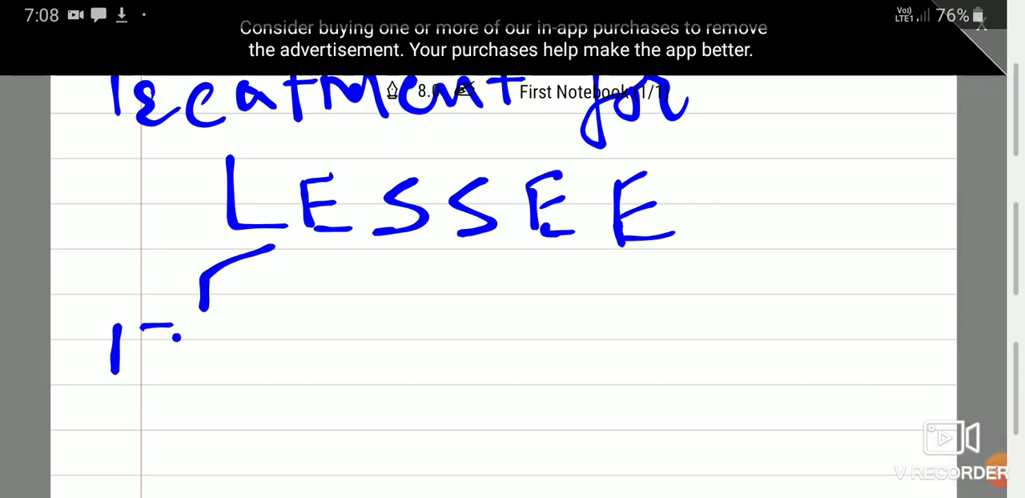
left_click_drag(148, 328, 173, 368)
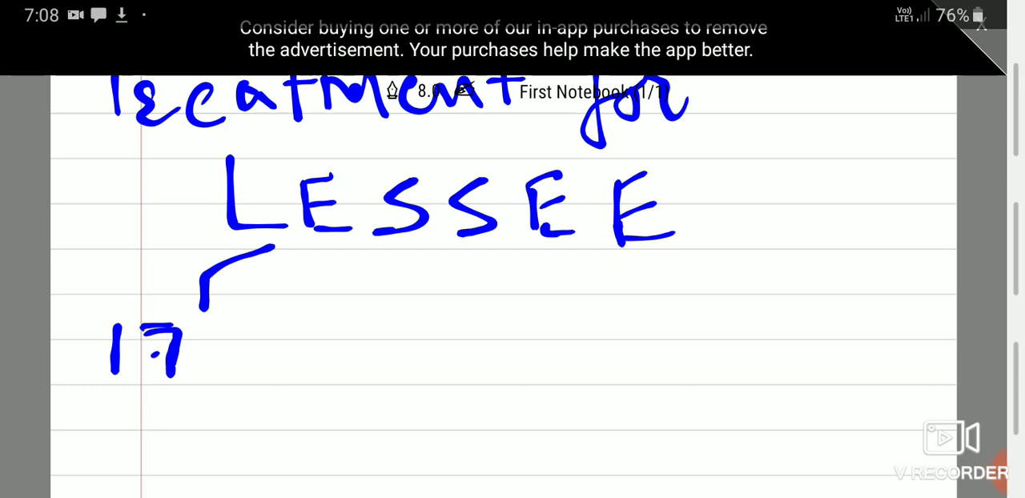
left_click_drag(216, 356, 260, 328)
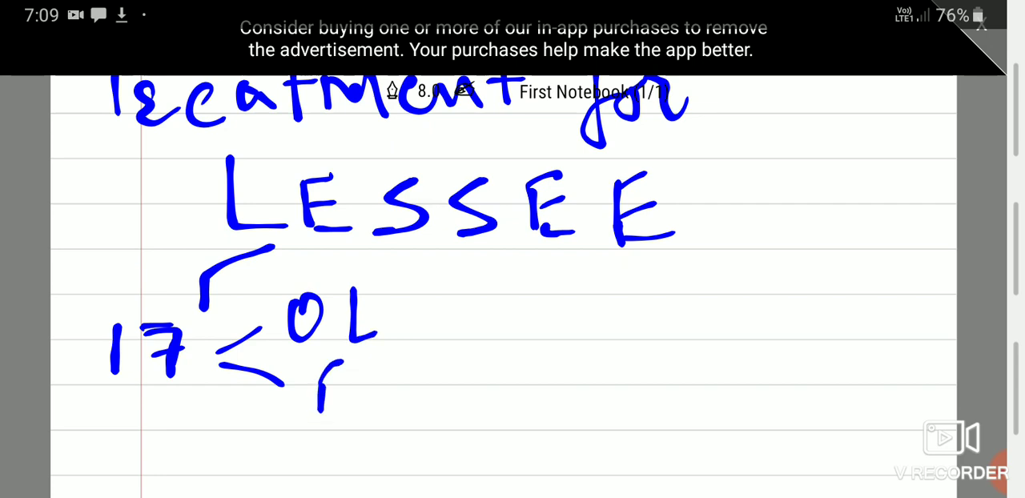
left_click_drag(336, 393, 382, 401)
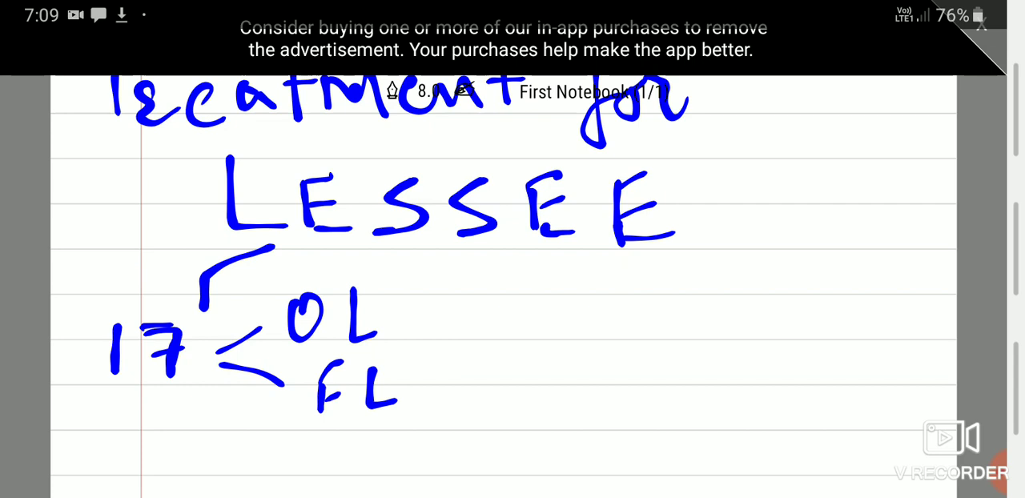
left_click_drag(401, 323, 424, 321)
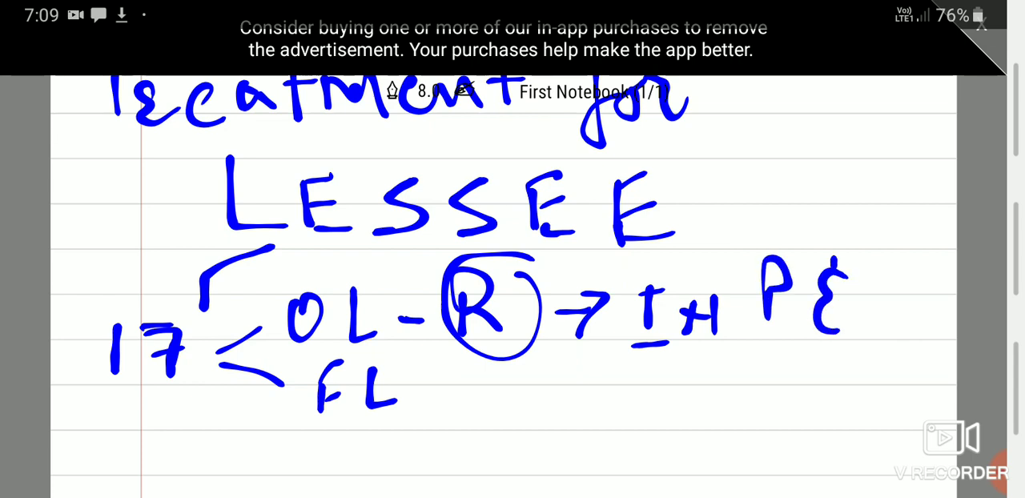
- Add the FL branch arrow and its treatment LP(L) + A
left_click_drag(833, 272, 906, 337)
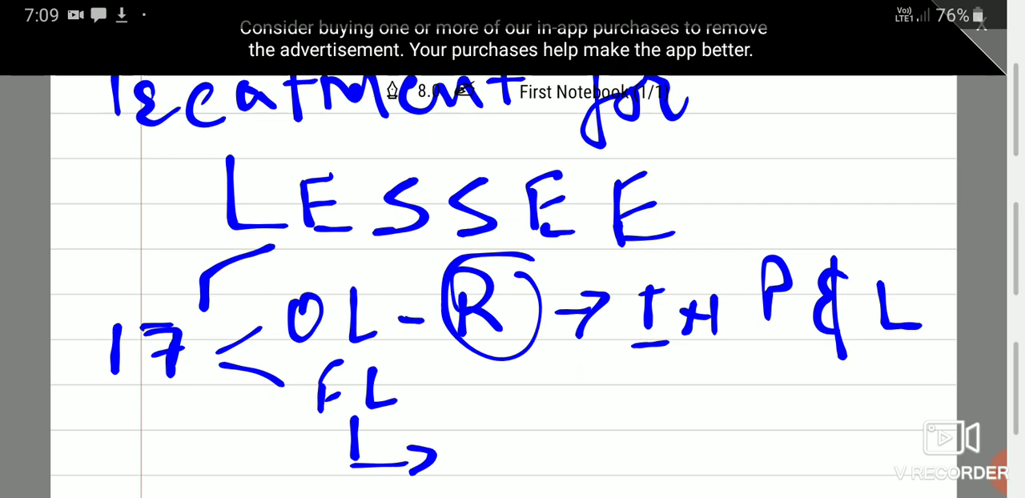
left_click_drag(487, 417, 521, 461)
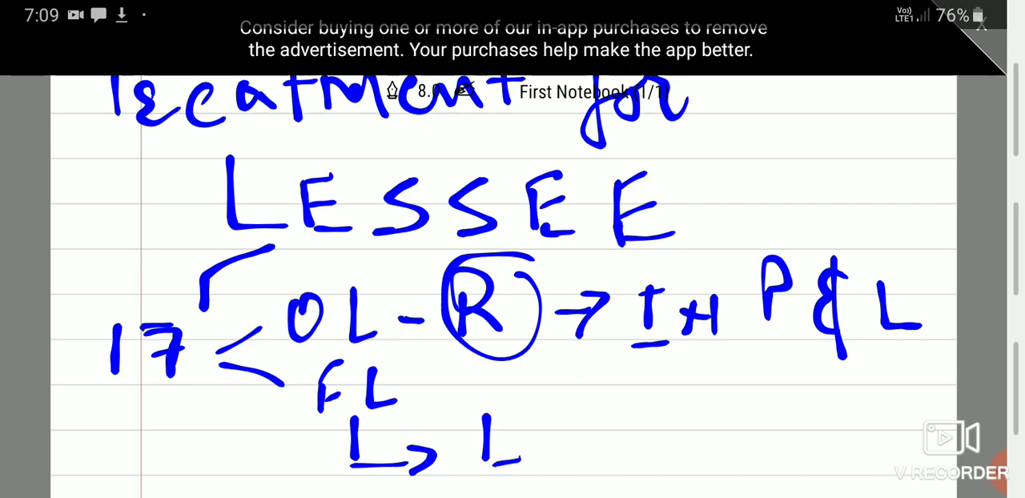
left_click_drag(545, 392, 577, 449)
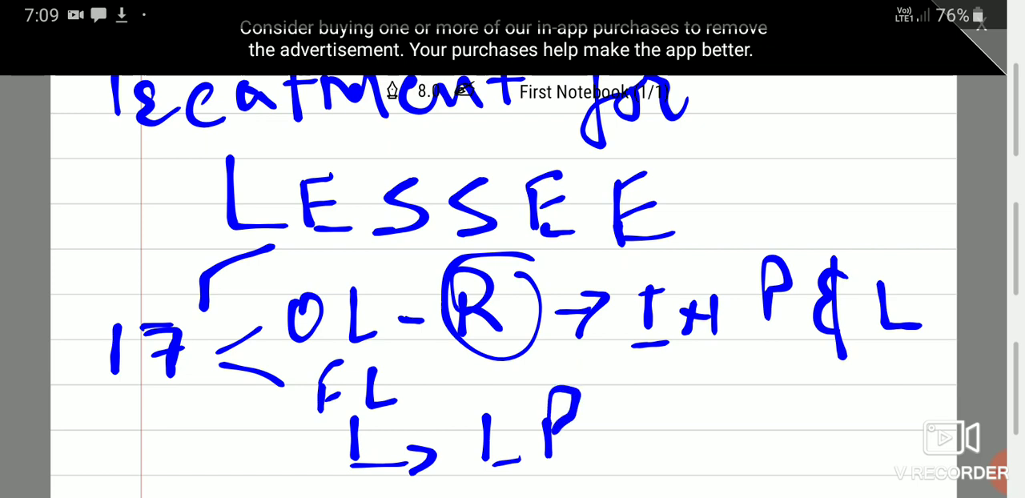
left_click_drag(609, 400, 672, 449)
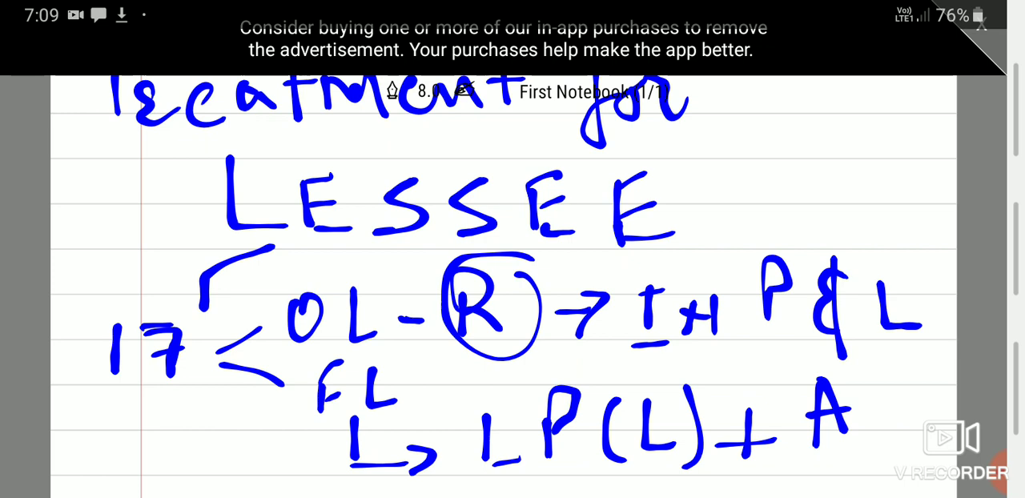
left_click(959, 449)
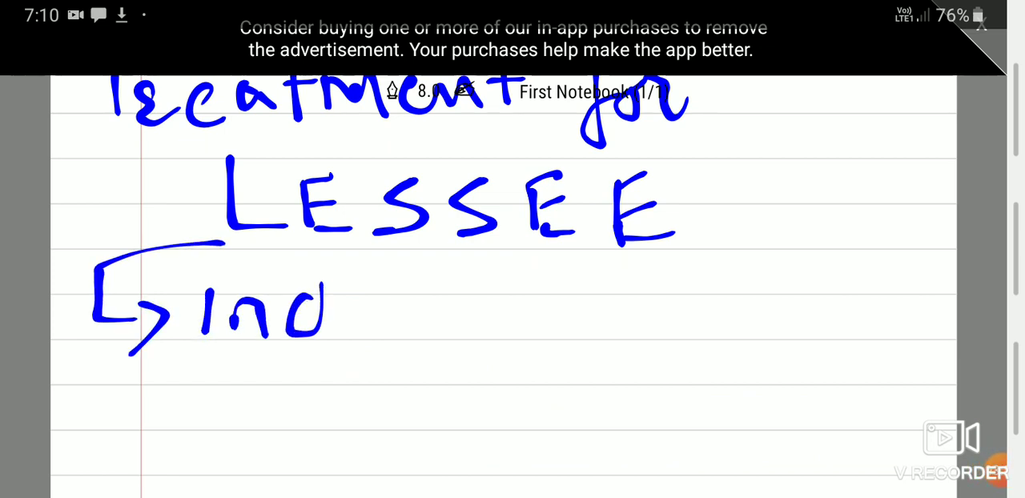
- Write 'Ind 116 → FL/OL' and cross out the FL/OL split
left_click_drag(344, 281, 456, 353)
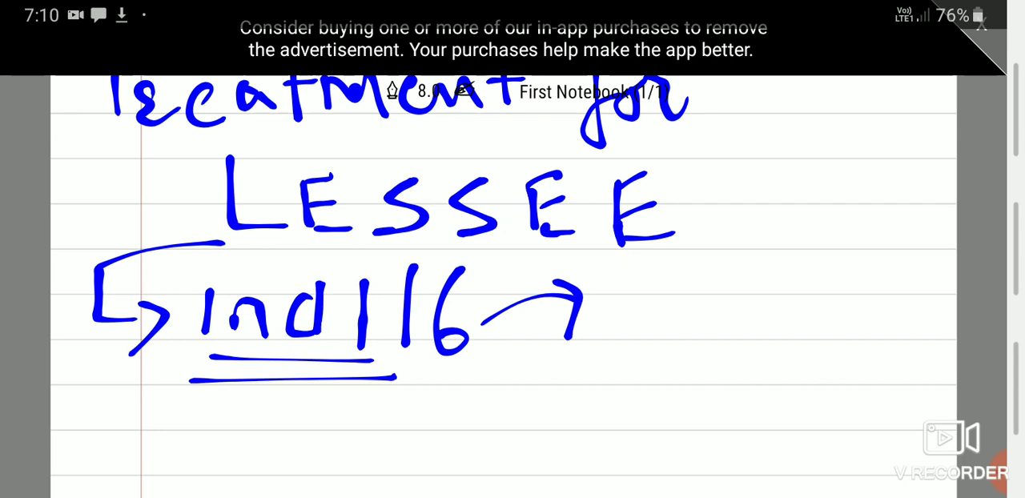
left_click_drag(633, 288, 649, 329)
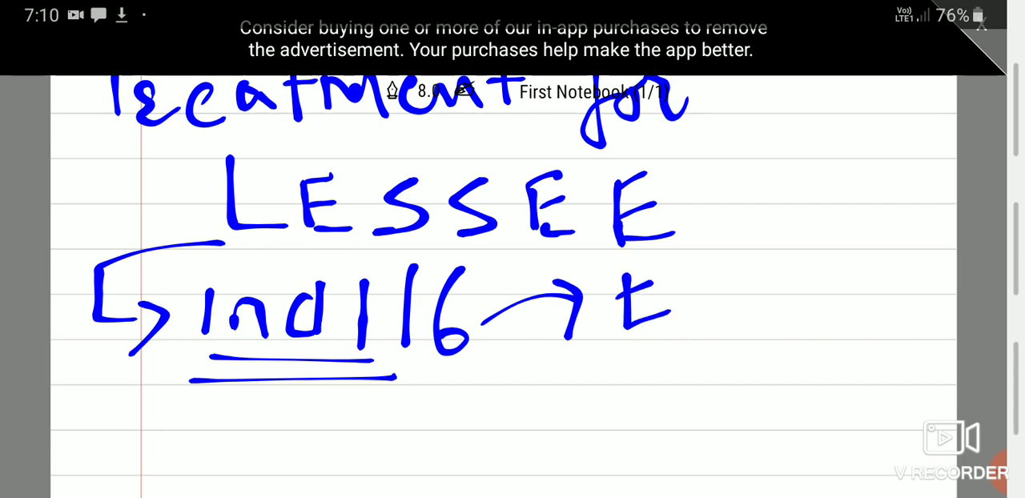
left_click_drag(633, 288, 721, 353)
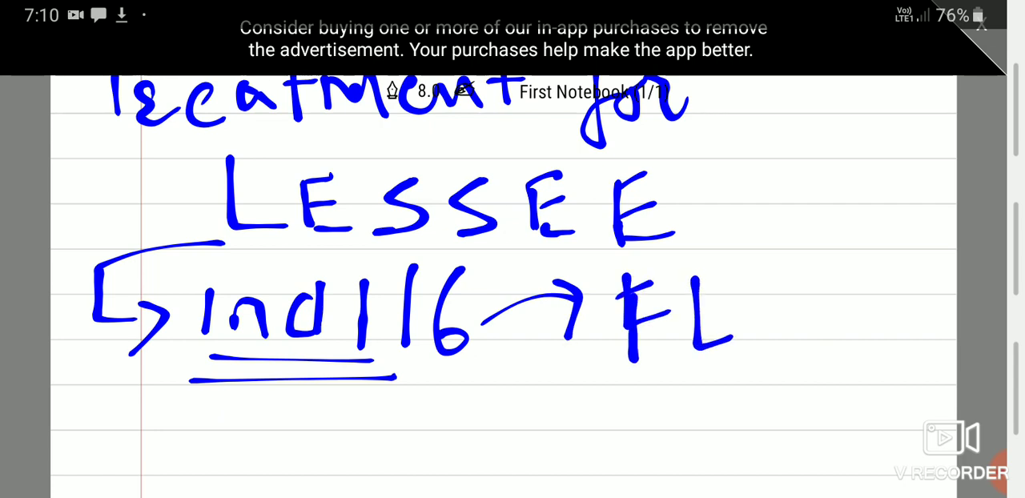
left_click_drag(769, 240, 905, 353)
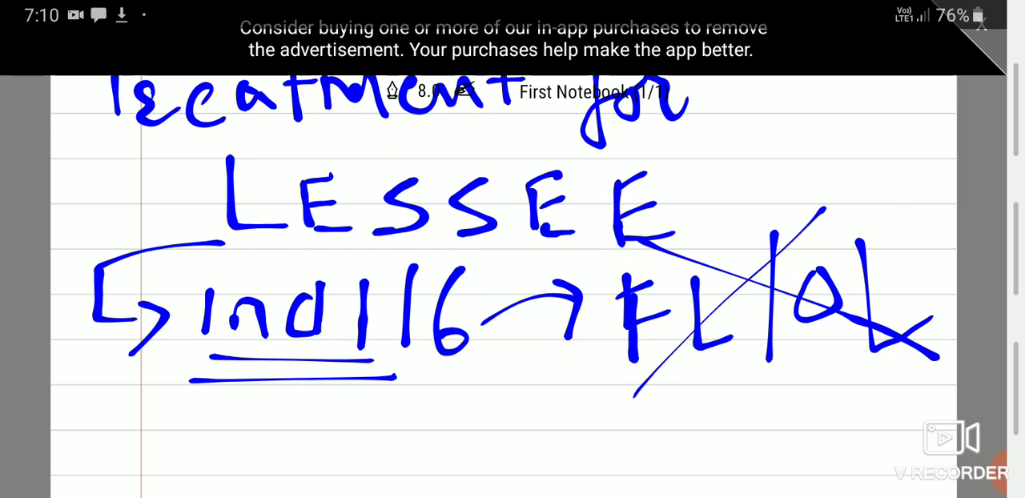
- Begin the balance sheet line 'B/S → A+' beneath it
left_click_drag(224, 392, 264, 448)
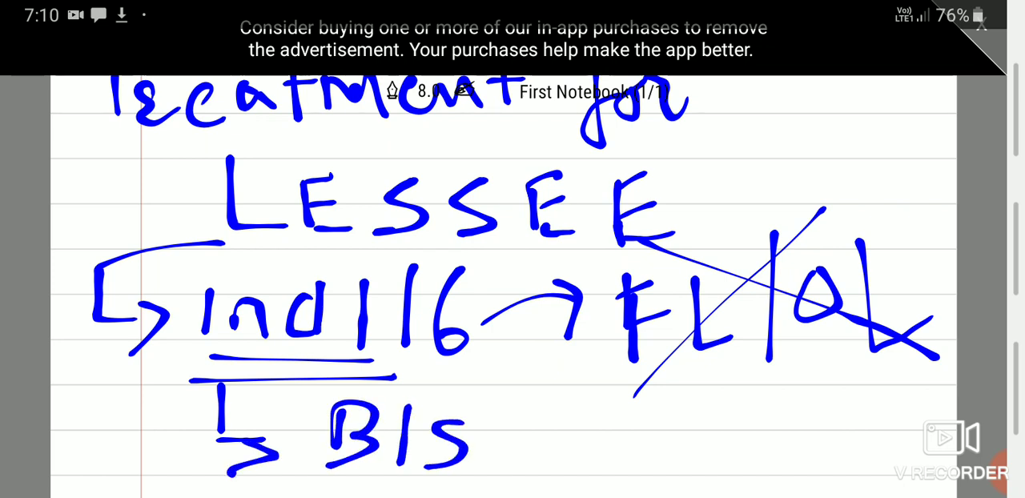
left_click_drag(488, 436, 593, 424)
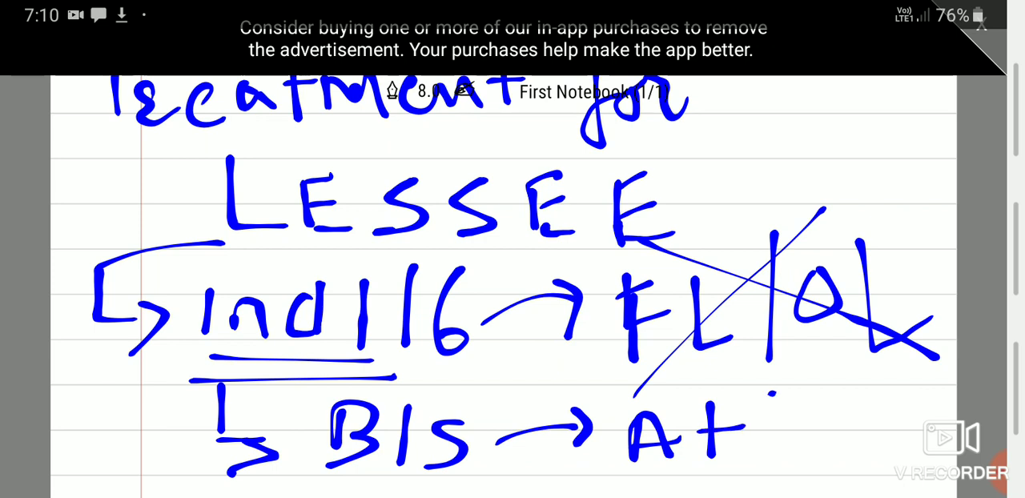
left_click_drag(769, 398, 793, 462)
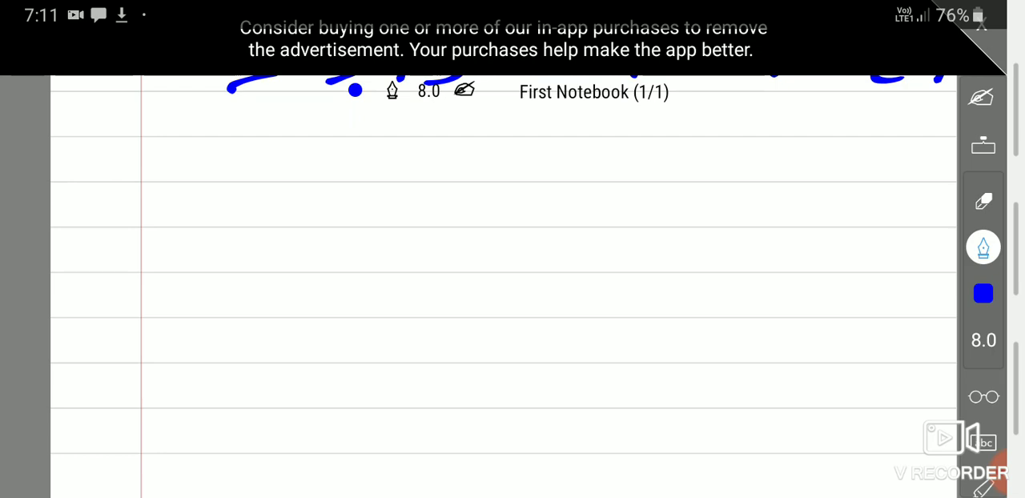
- Write 'R → P&L' with a hooked Operating branch beneath it
left_click_drag(115, 136, 116, 177)
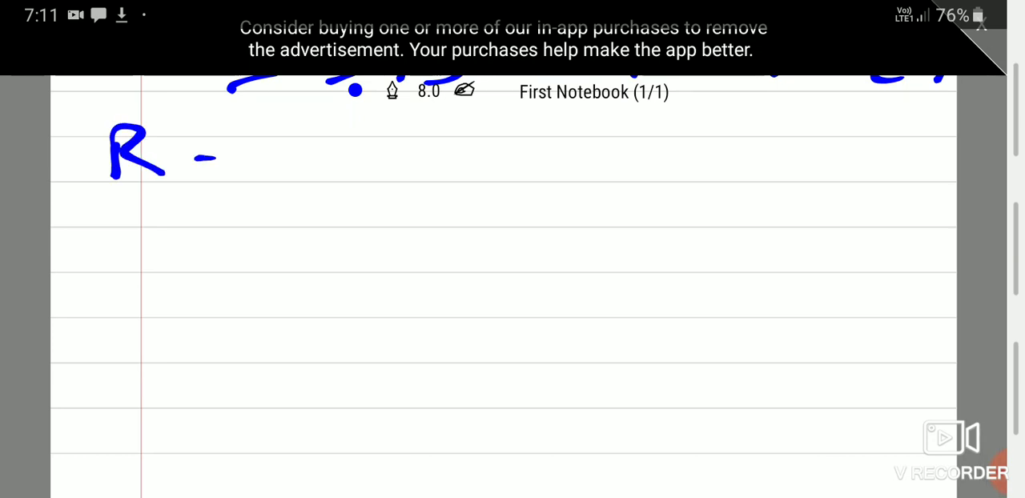
left_click_drag(192, 155, 392, 144)
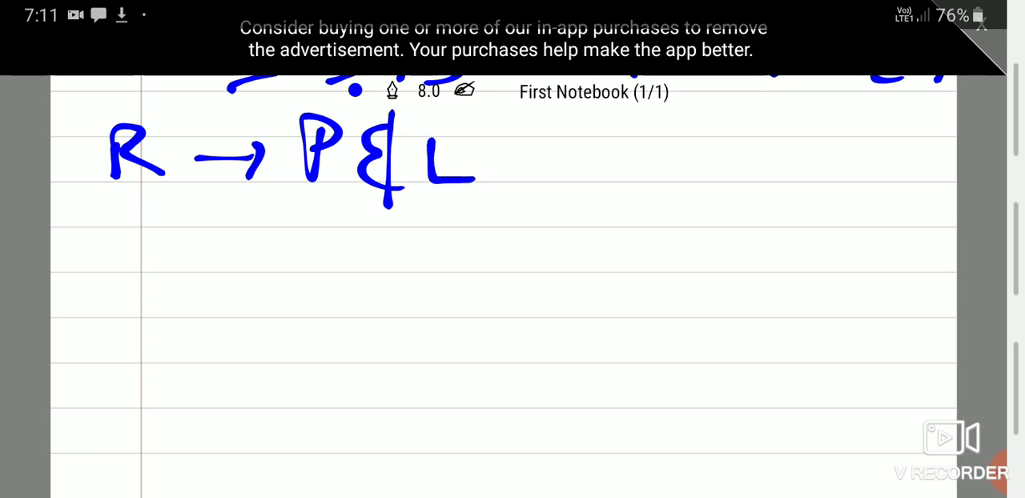
left_click_drag(135, 196, 135, 232)
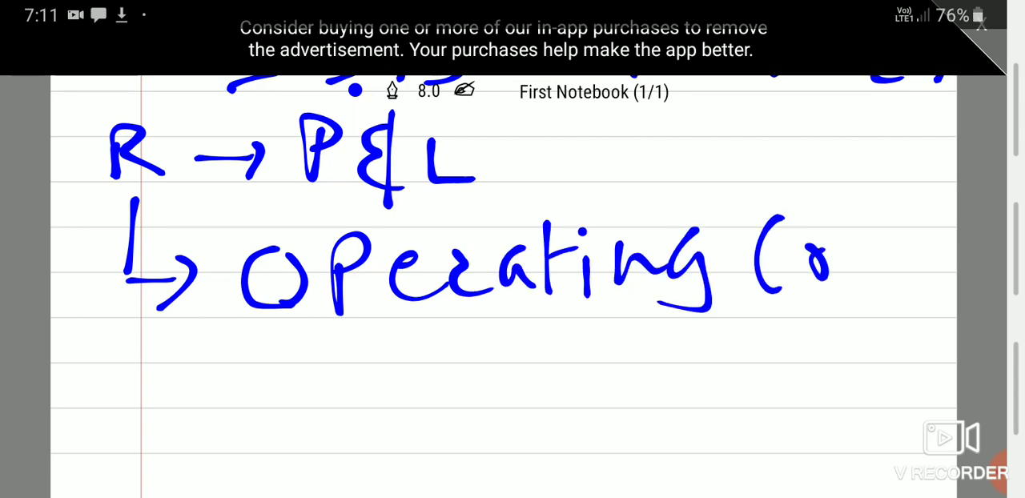
left_click_drag(377, 337, 552, 401)
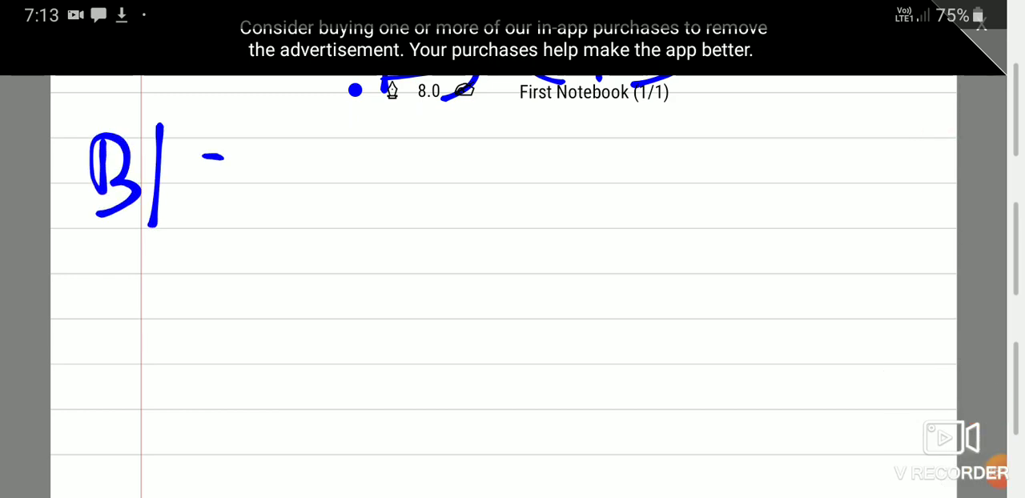
- Write the balance sheet line 'B/S → A + LP(L)'
left_click_drag(200, 160, 313, 192)
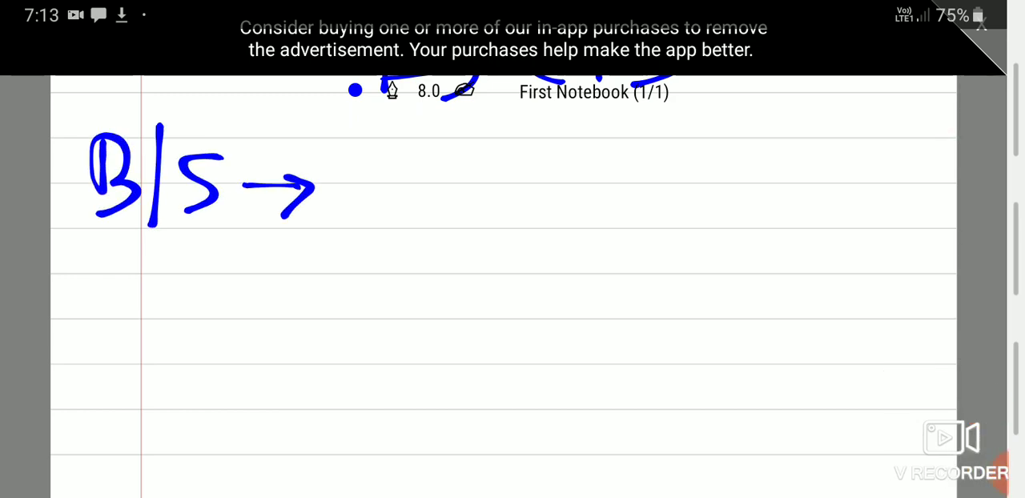
left_click_drag(360, 149, 413, 211)
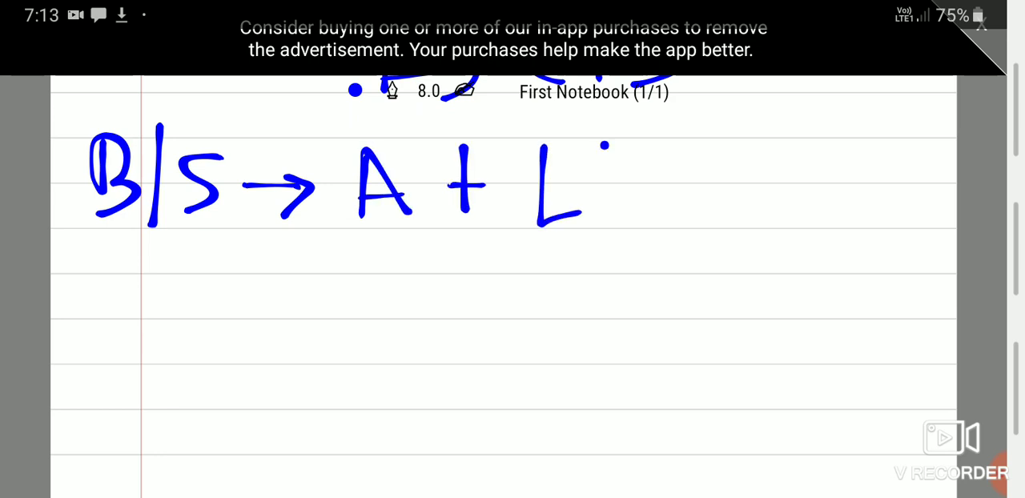
left_click_drag(585, 128, 713, 217)
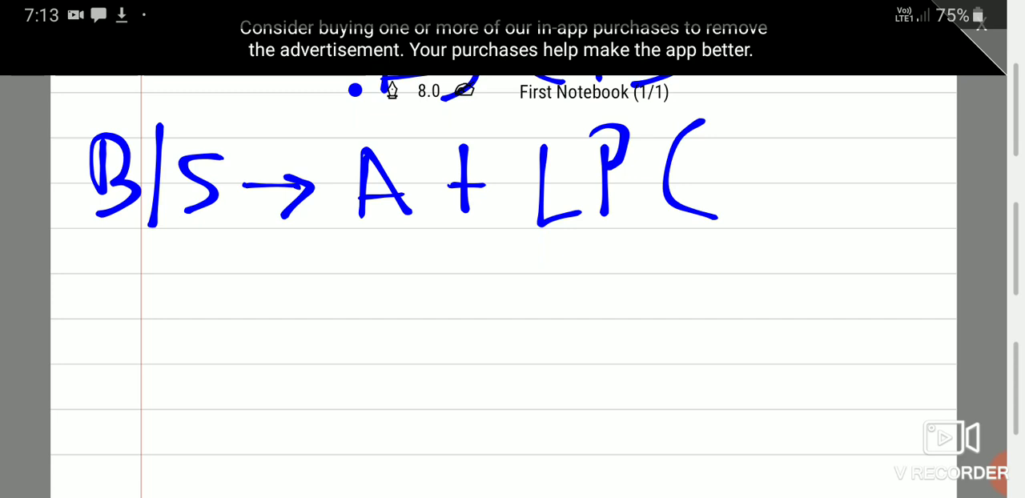
left_click_drag(733, 149, 810, 228)
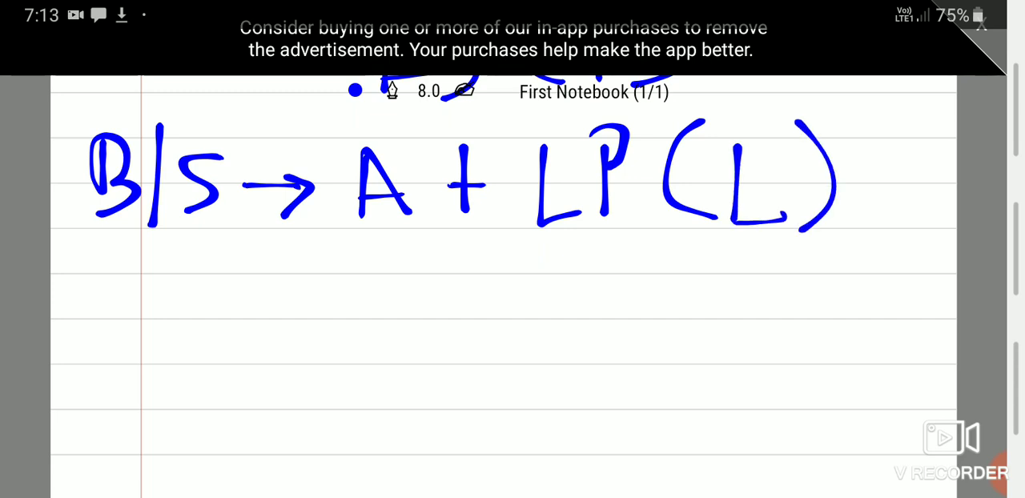
- Write 'P&L → A → Dep, L → Int Exp', box the (L) and cross out R/E
left_click_drag(115, 280, 115, 339)
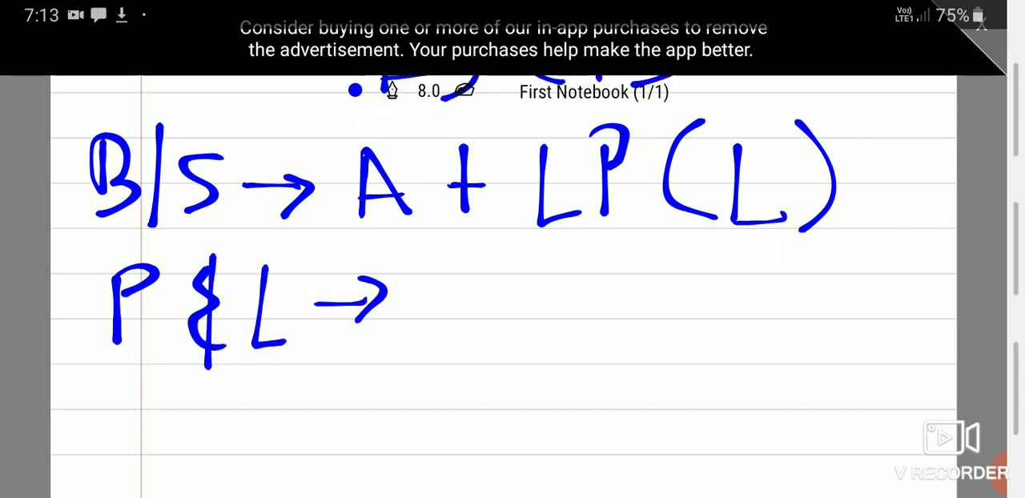
left_click_drag(440, 272, 617, 305)
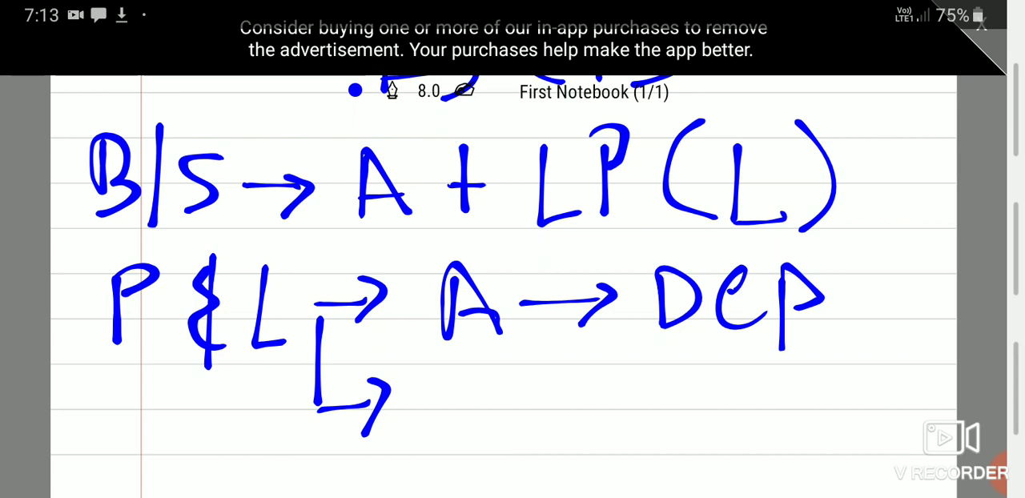
left_click_drag(857, 105, 857, 227)
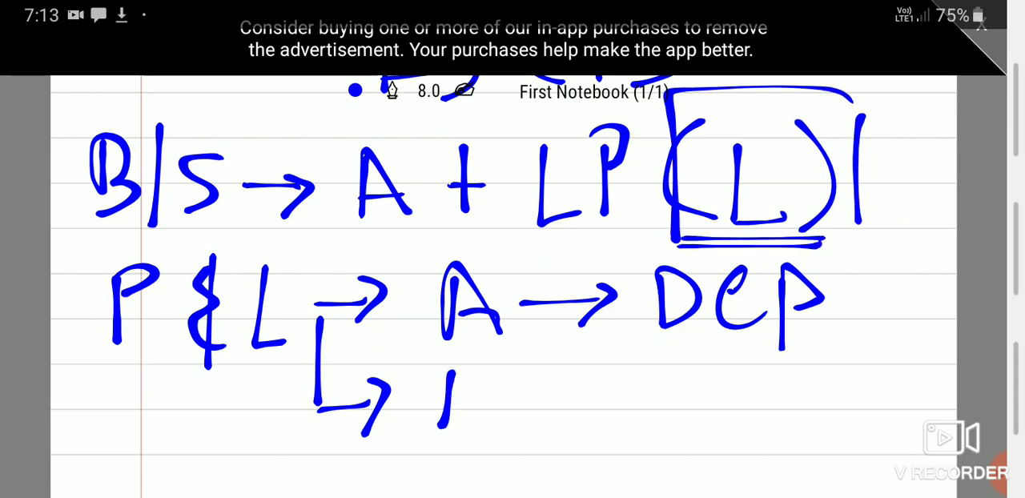
left_click_drag(449, 369, 593, 393)
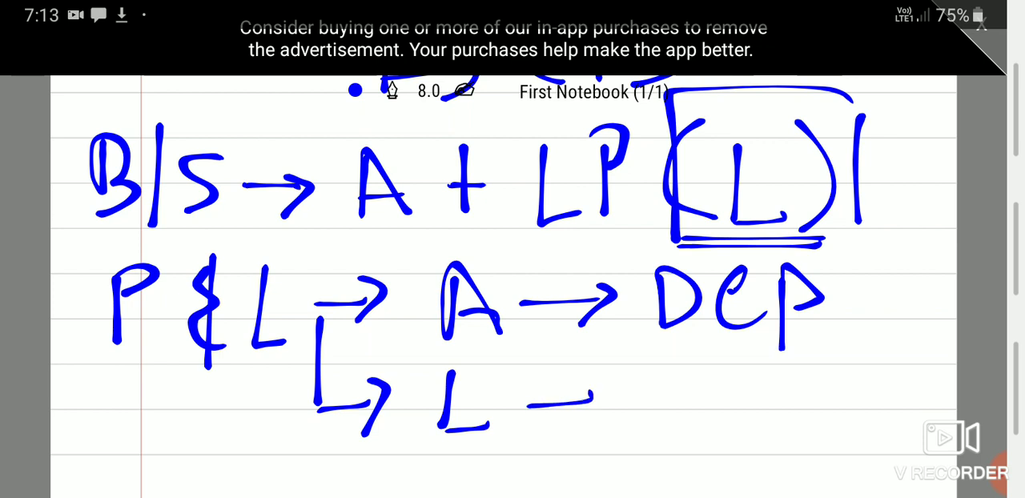
left_click_drag(560, 401, 681, 408)
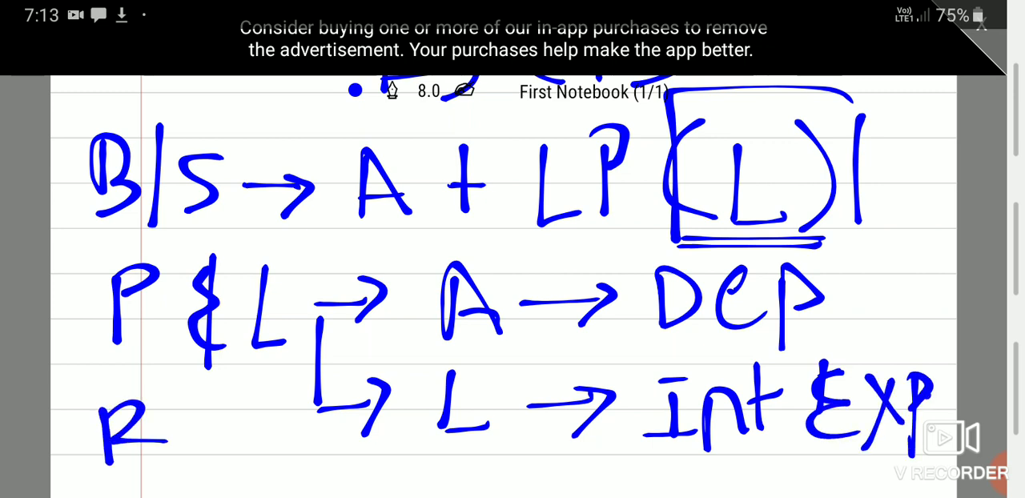
left_click_drag(109, 393, 232, 481)
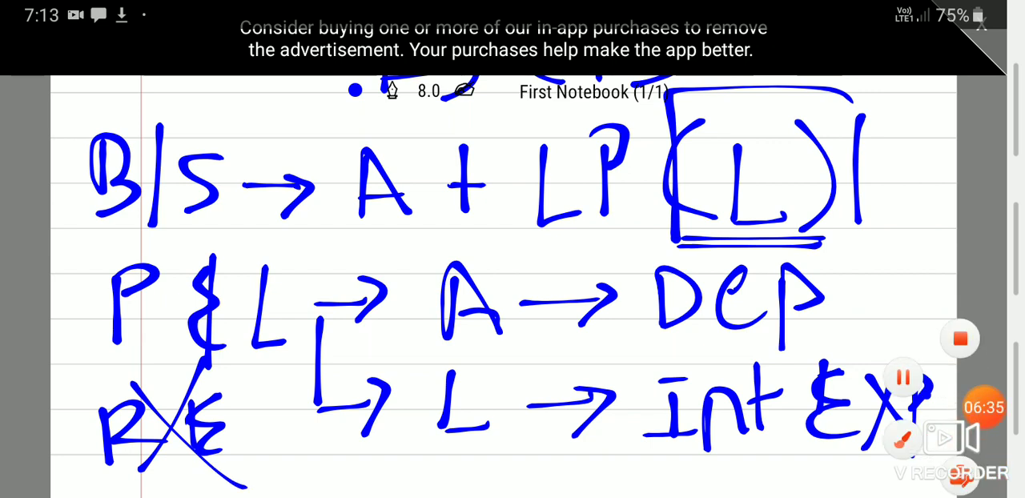
- Write the cash flow line 'CFS → PP + Int Exp' below the earlier notes
scroll("down", 3)
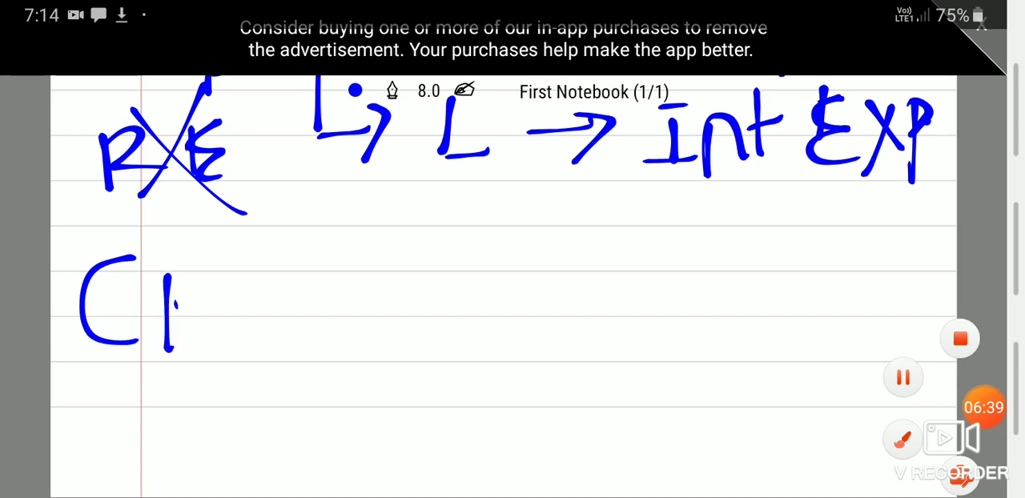
left_click_drag(168, 265, 312, 296)
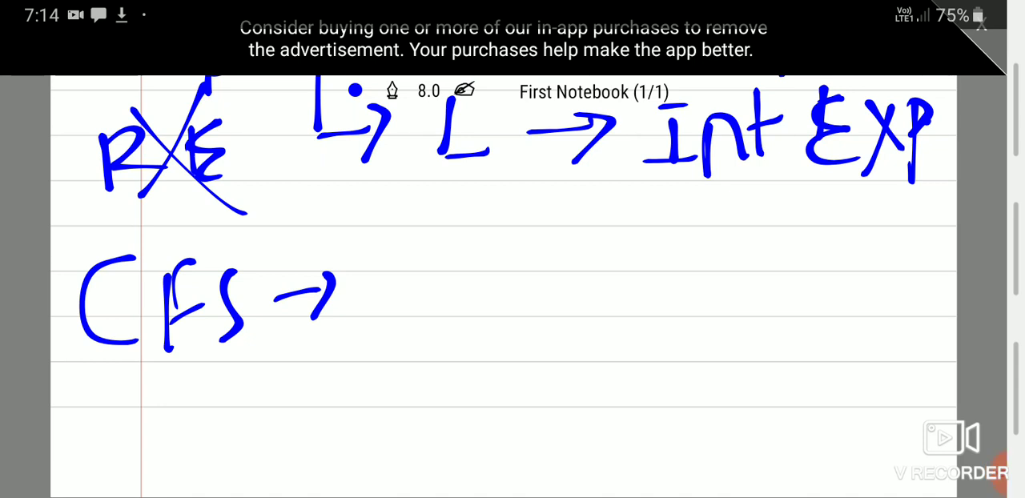
left_click(376, 243)
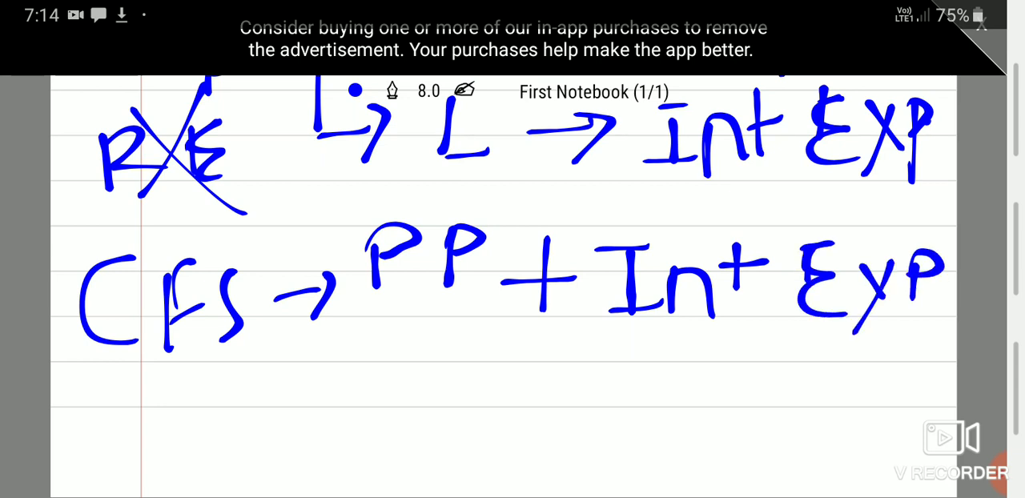
left_click_drag(404, 329, 833, 345)
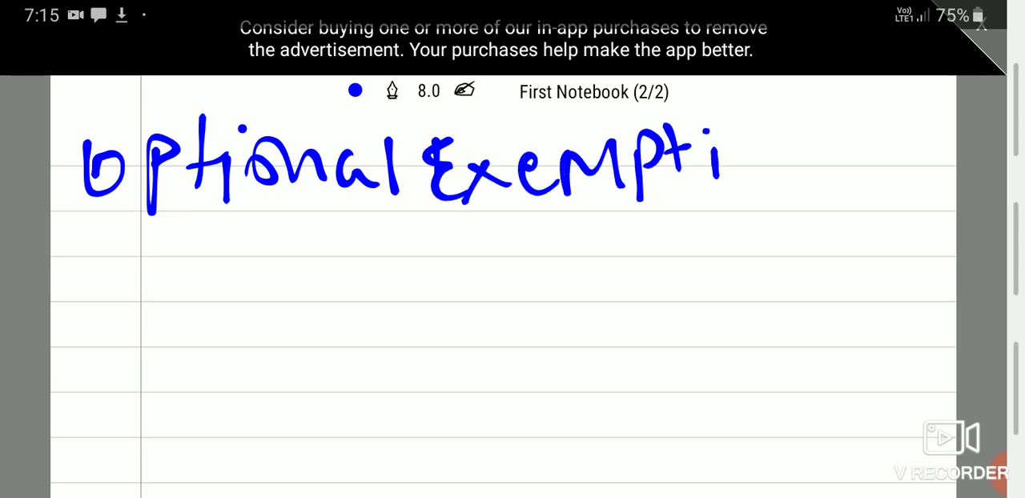
- On page two write 'Optional Exemption → ST & Low Value', double-underlining the second line
left_click_drag(721, 160, 817, 168)
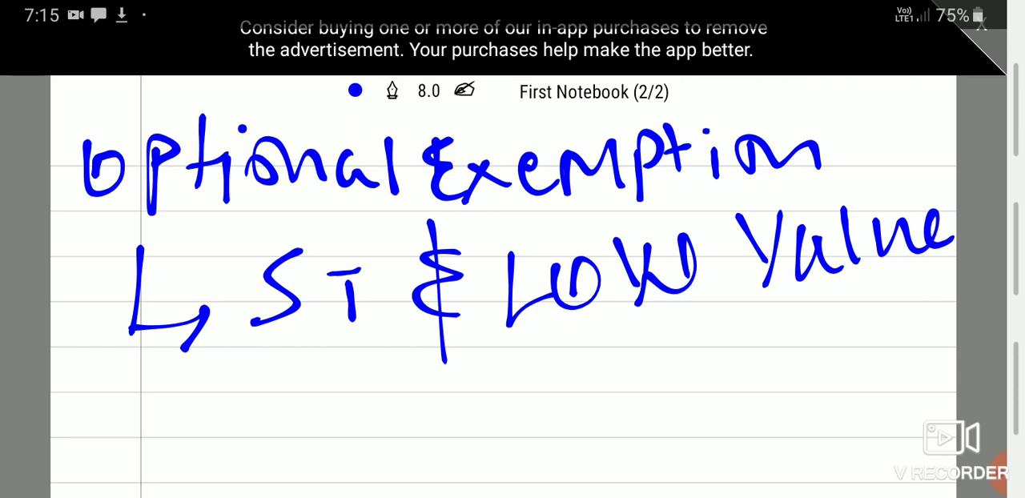
left_click_drag(224, 361, 878, 301)
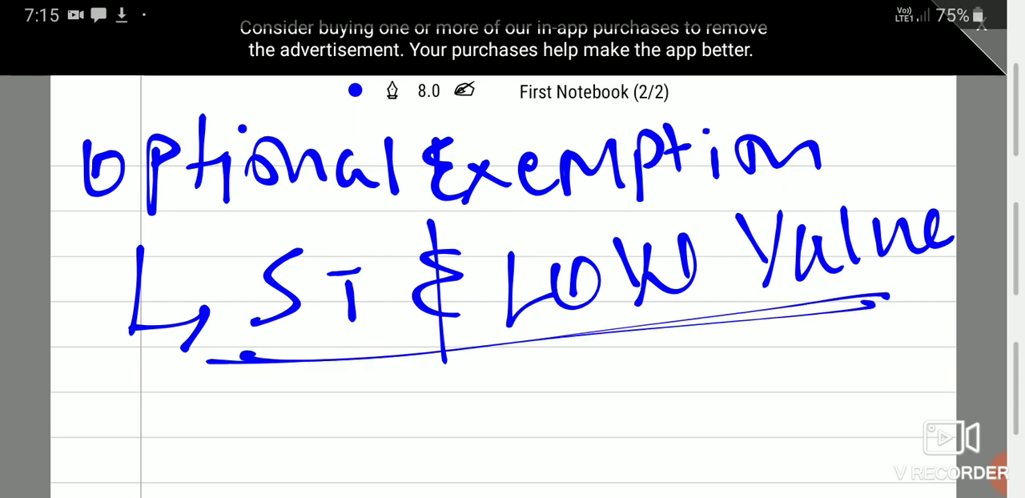
left_click_drag(206, 369, 821, 292)
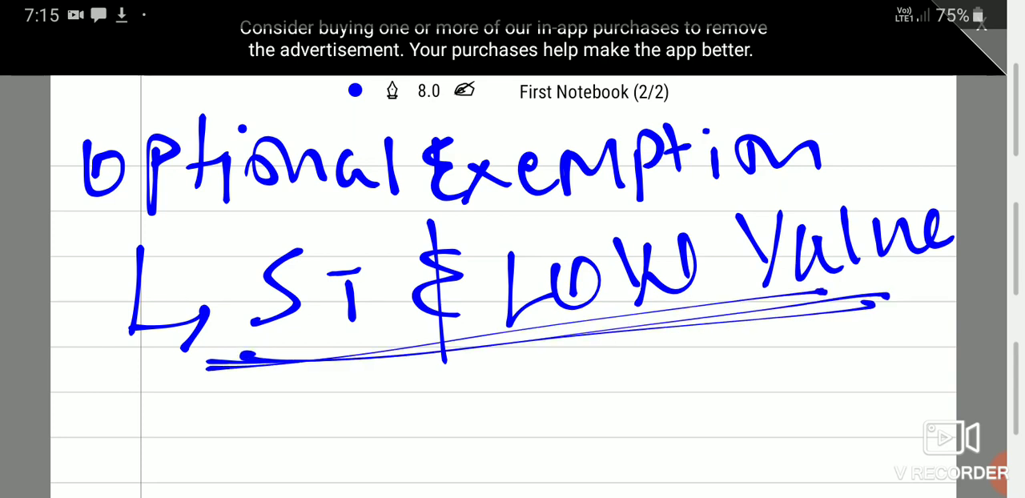